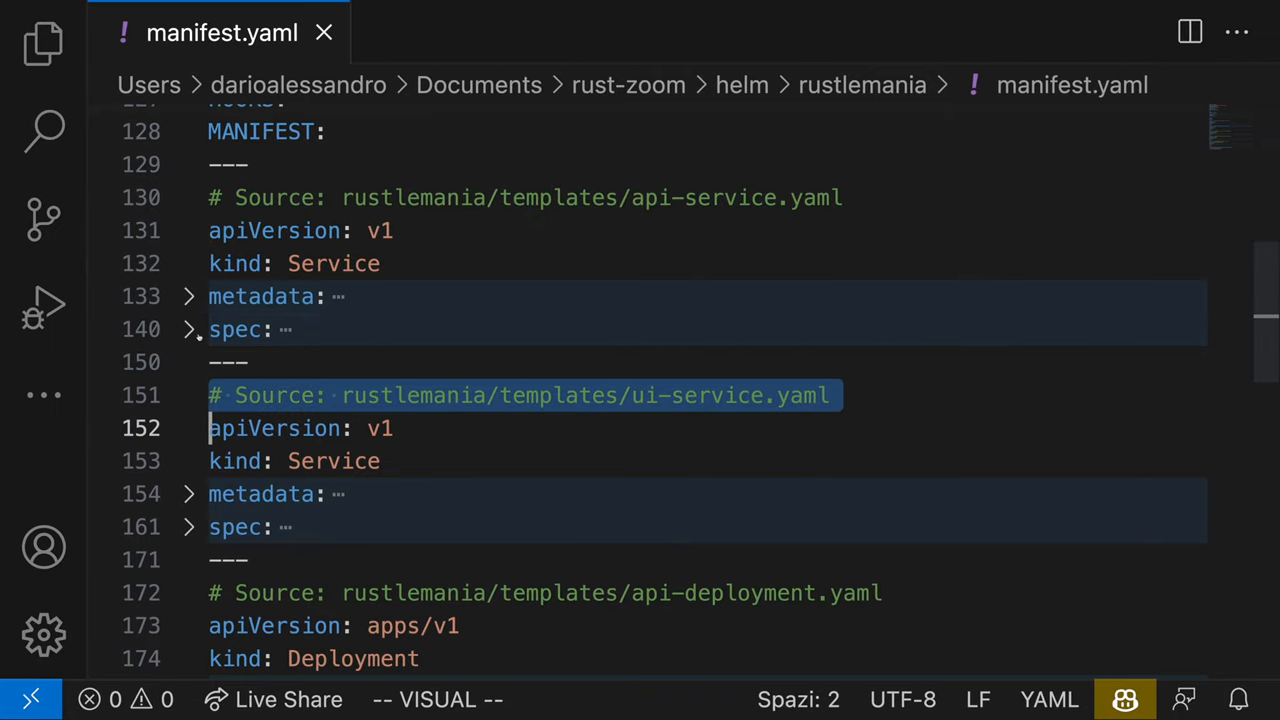
Peek at the API Service spec, refold it, then expand the UI Service spec (port 80 → http)
left_click(188, 329)
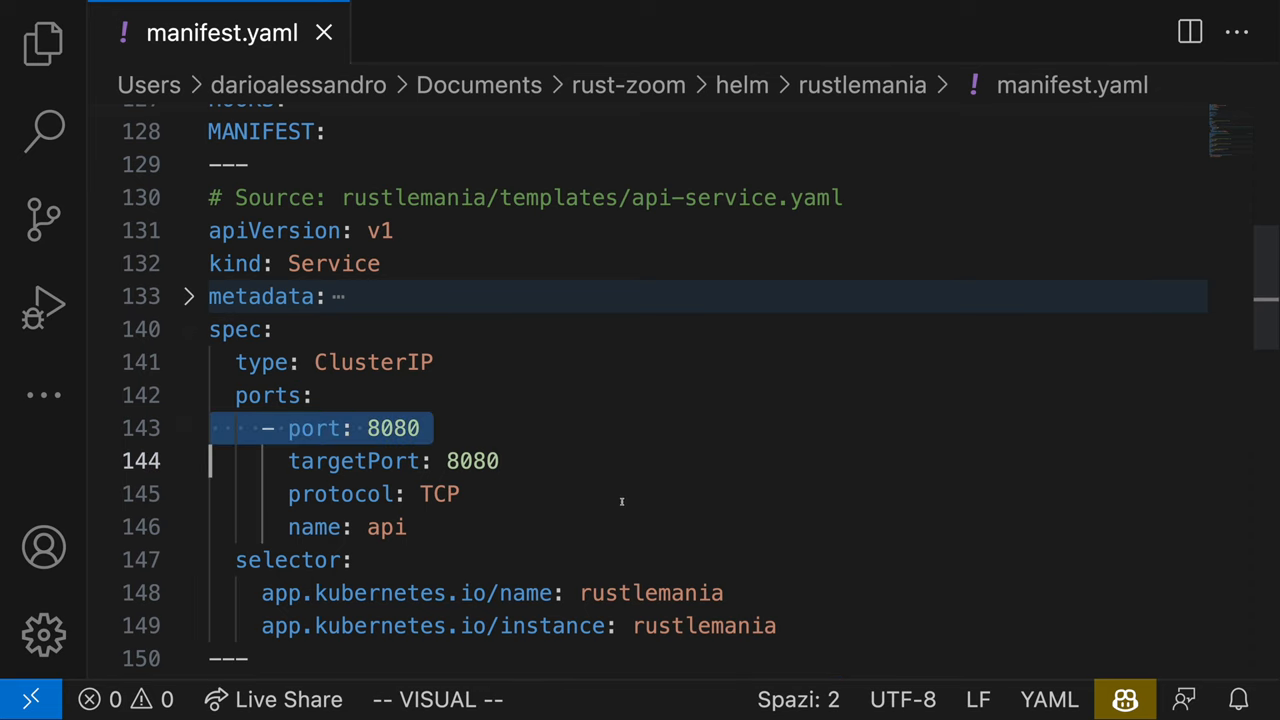
left_click(188, 329)
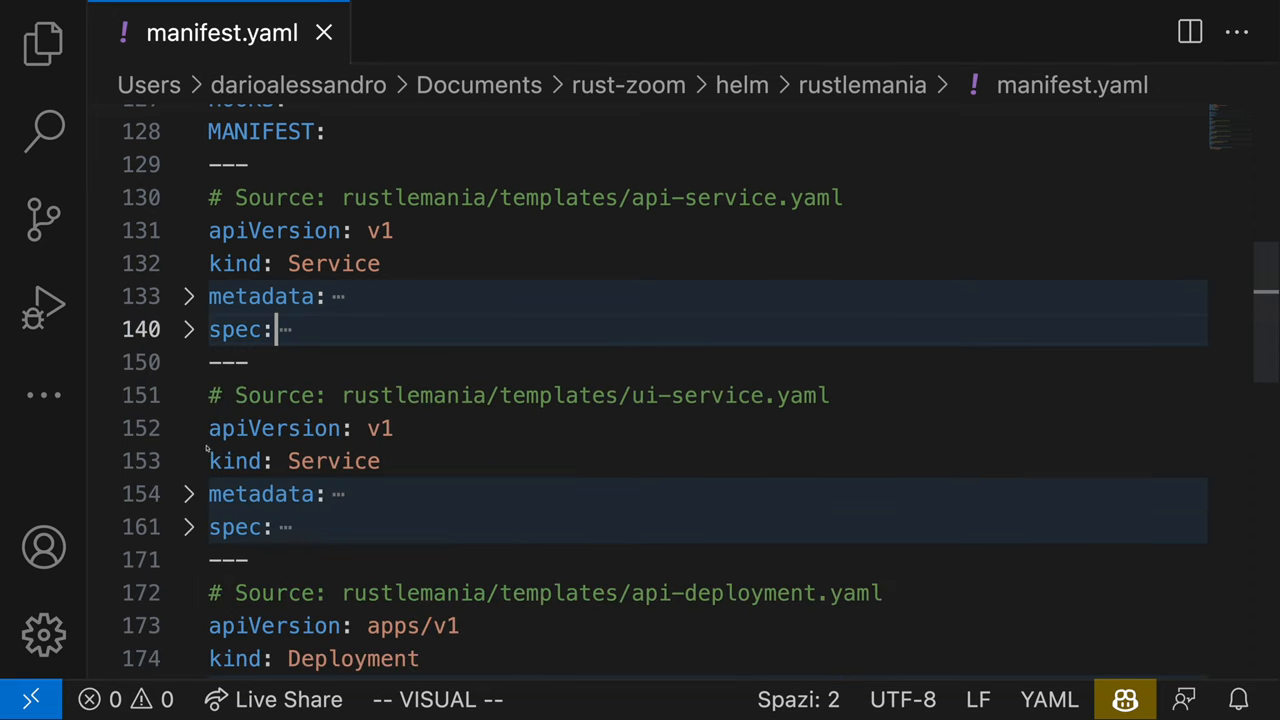
left_click(188, 527)
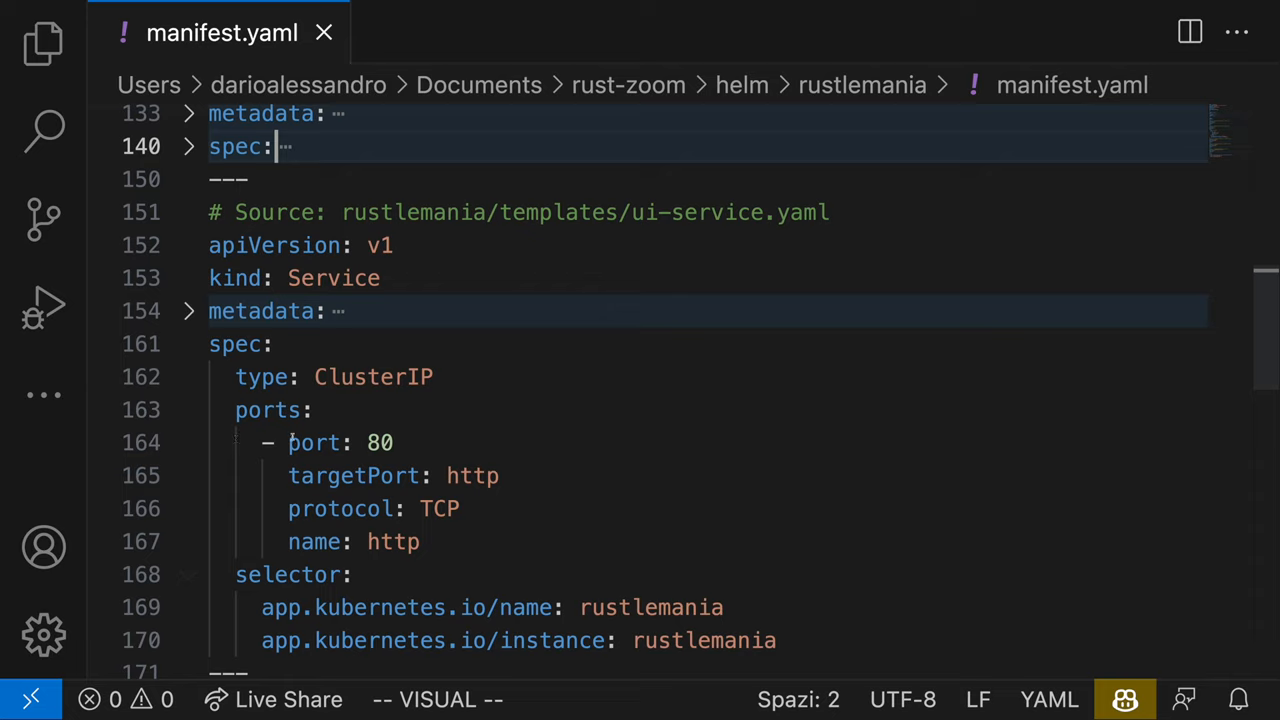